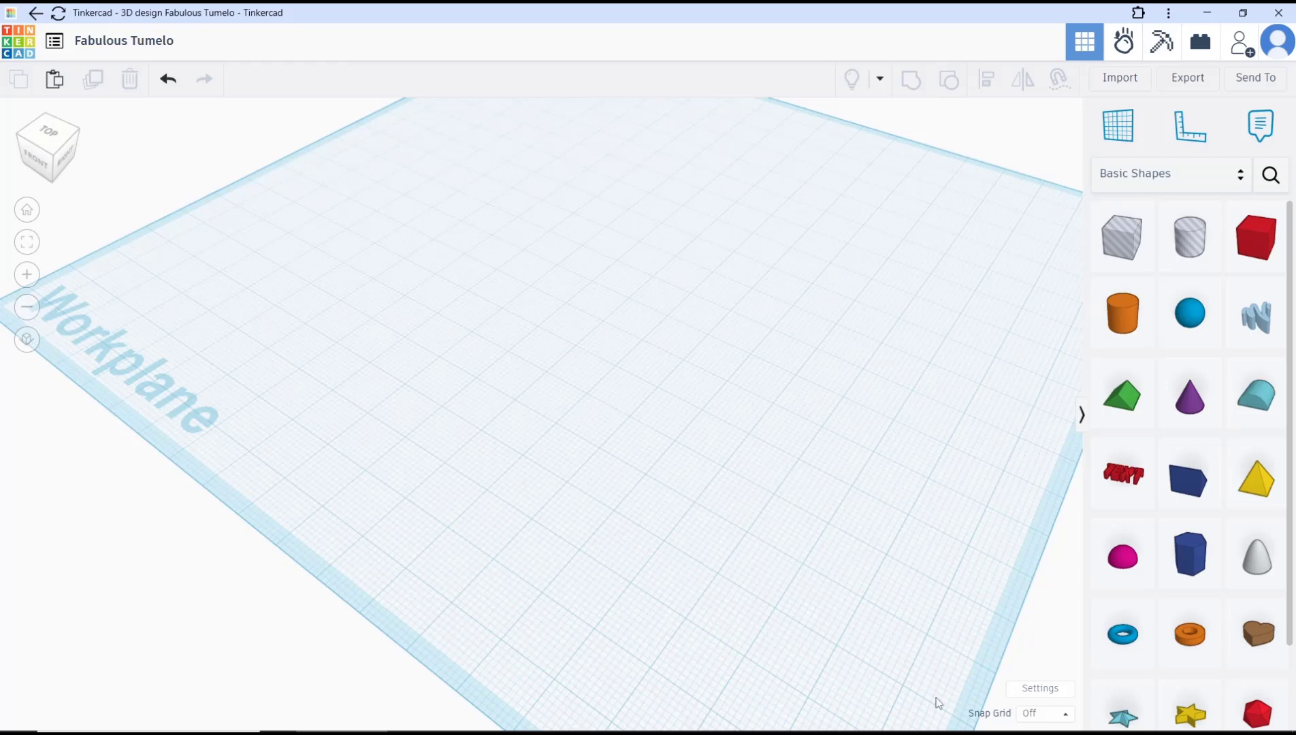
Set the snap grid to 5.0 mm and drag a box preview across the workplane.
{"action": "left_click", "coordinate": [1042, 713]}
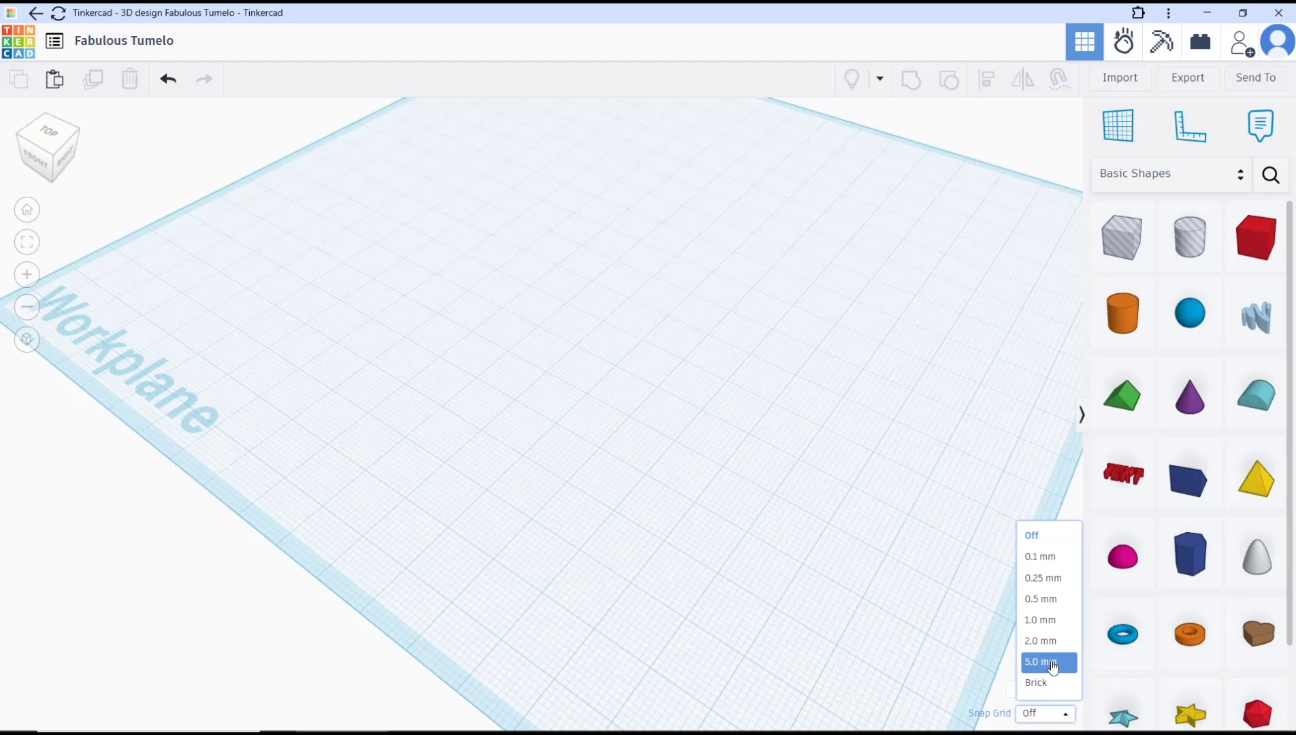
{"action": "left_click", "coordinate": [1040, 661]}
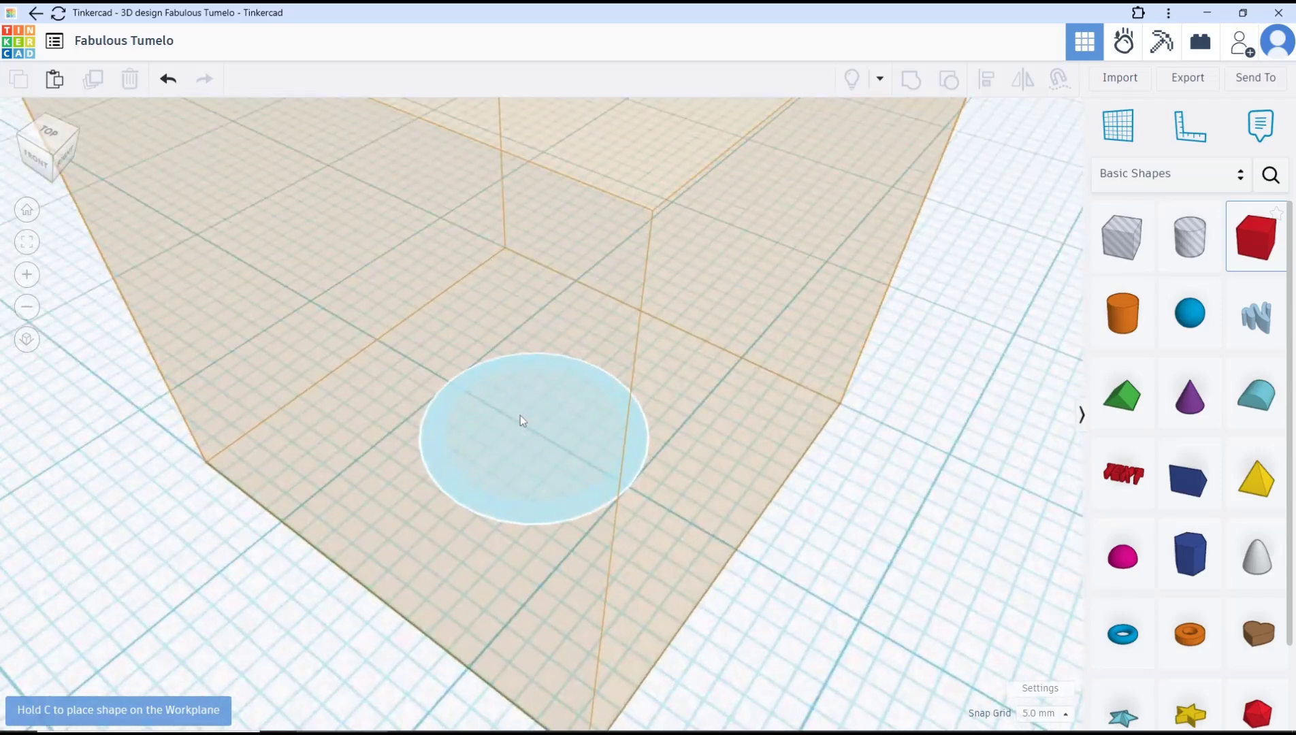
{"action": "left_click_drag", "start_coordinate": [520, 420], "coordinate": [585, 472]}
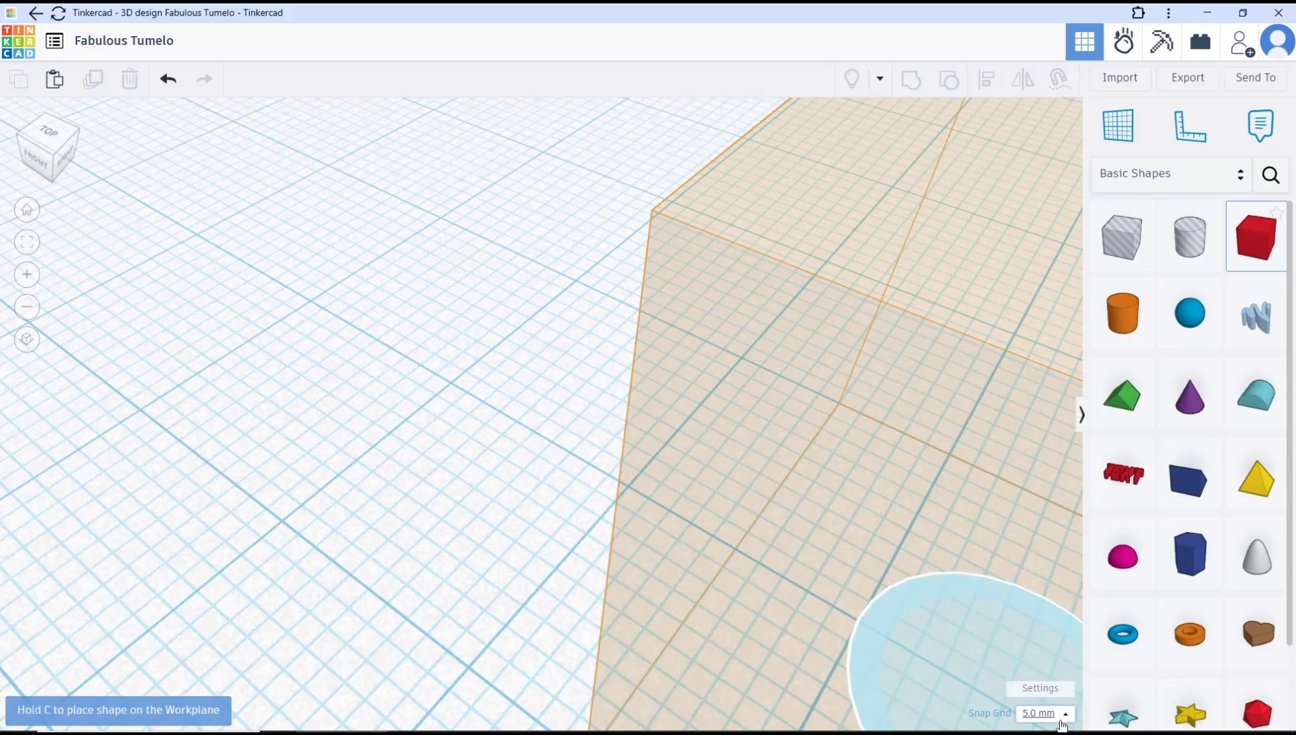
{"action": "left_click", "coordinate": [1043, 713]}
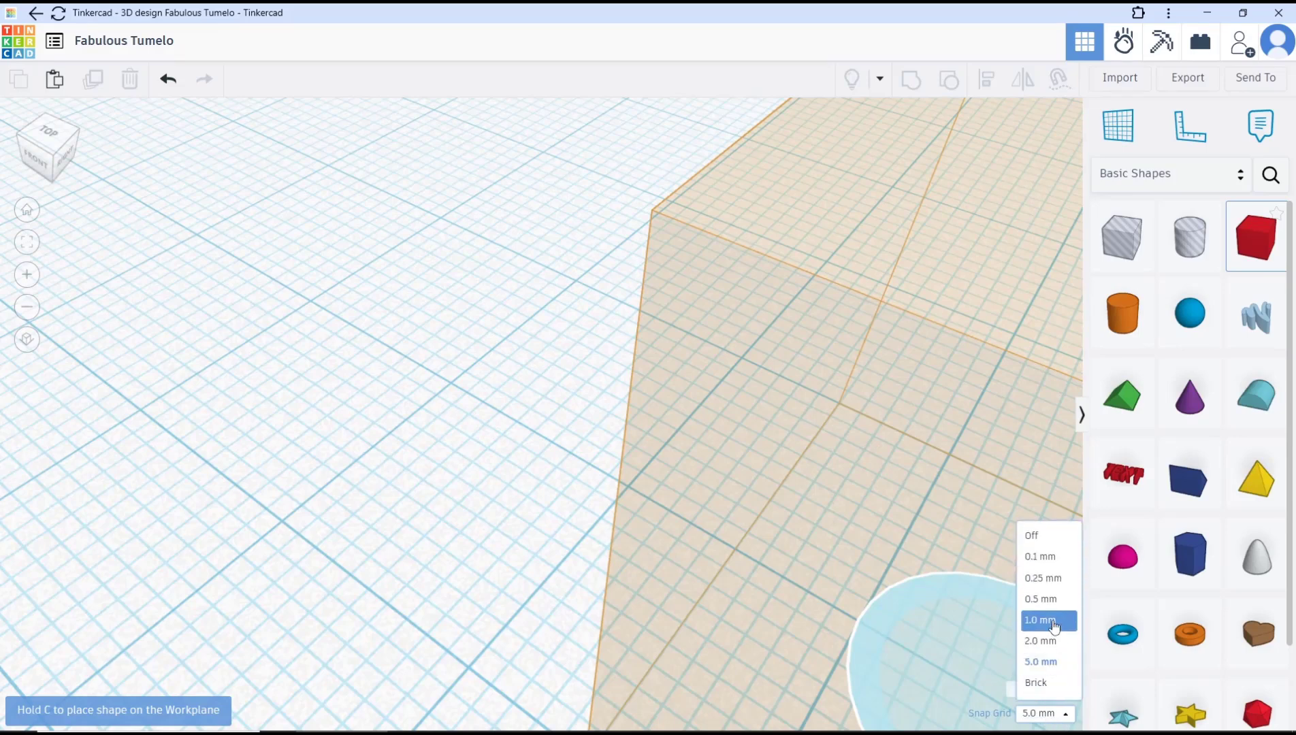
{"action": "left_click", "coordinate": [1040, 620]}
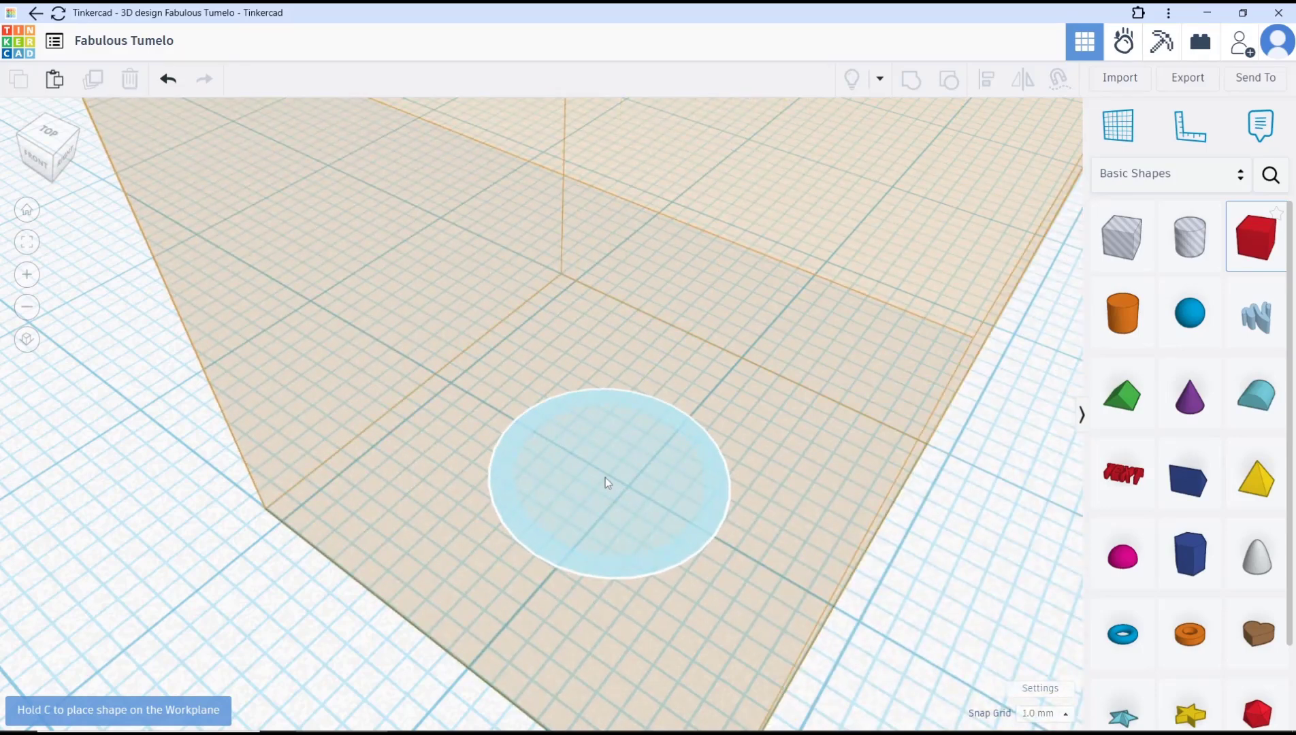
{"action": "left_click_drag", "start_coordinate": [607, 484], "coordinate": [533, 442]}
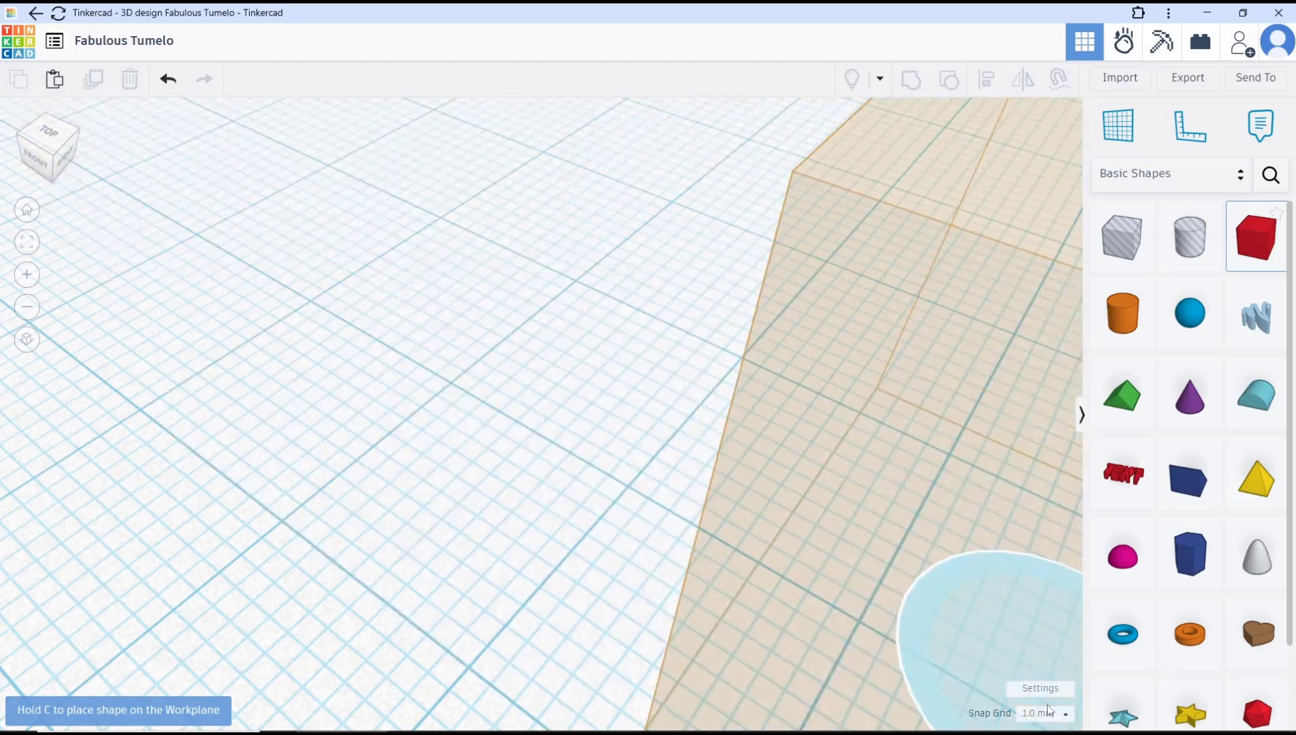
{"action": "left_click", "coordinate": [1043, 713]}
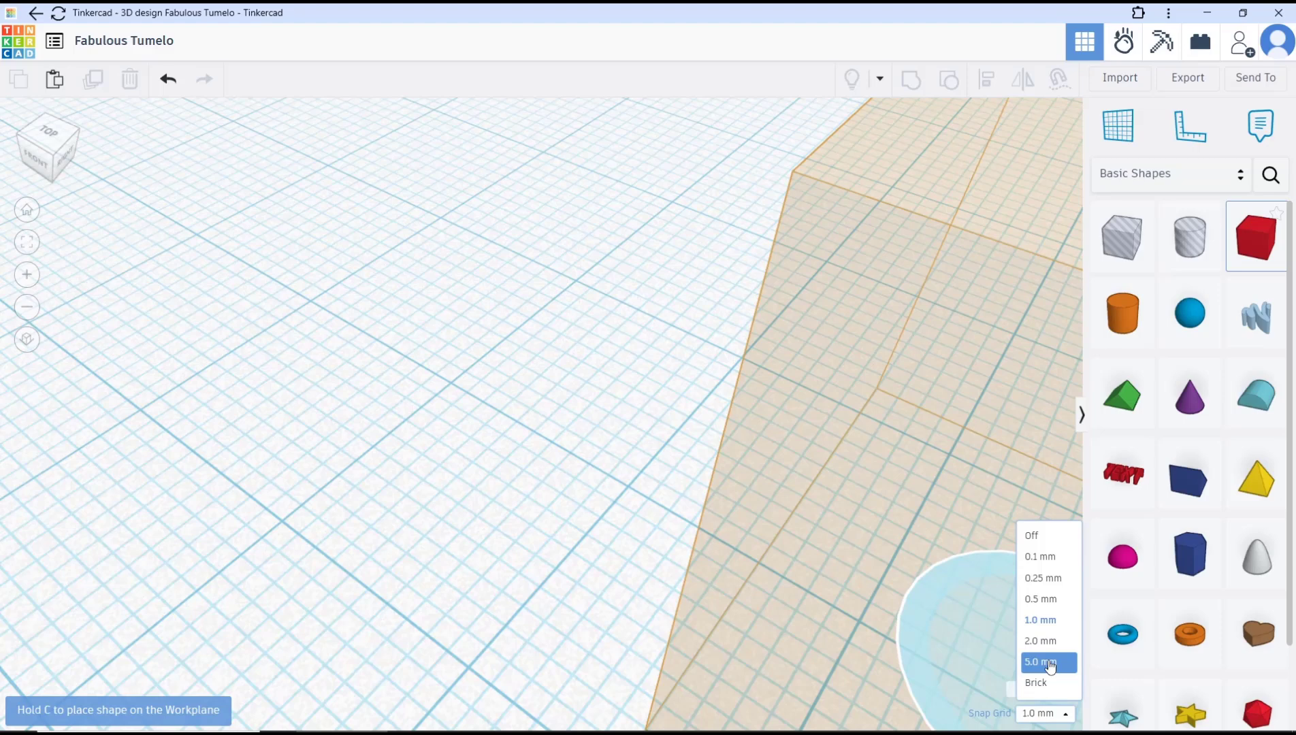
{"action": "left_click", "coordinate": [1040, 662]}
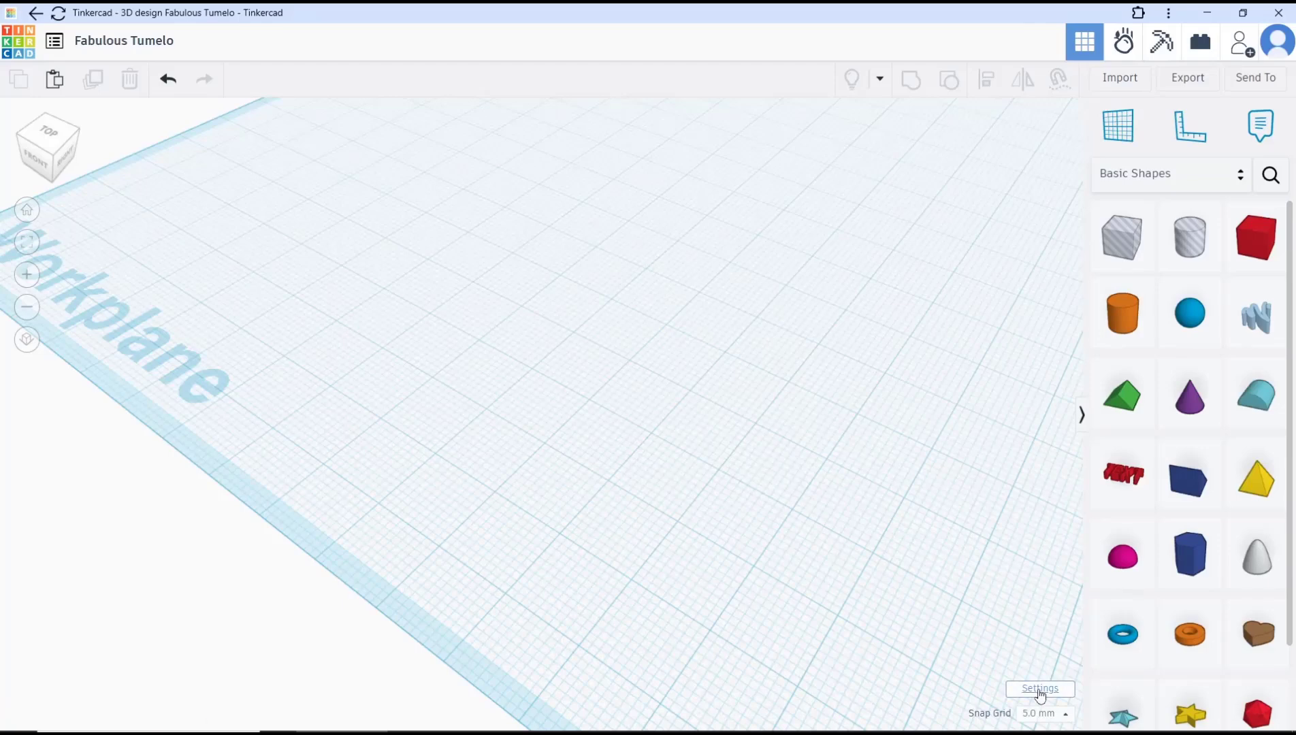
Change the workspace units to Bricks, then pick up a Box shape.
{"action": "left_click", "coordinate": [1038, 688]}
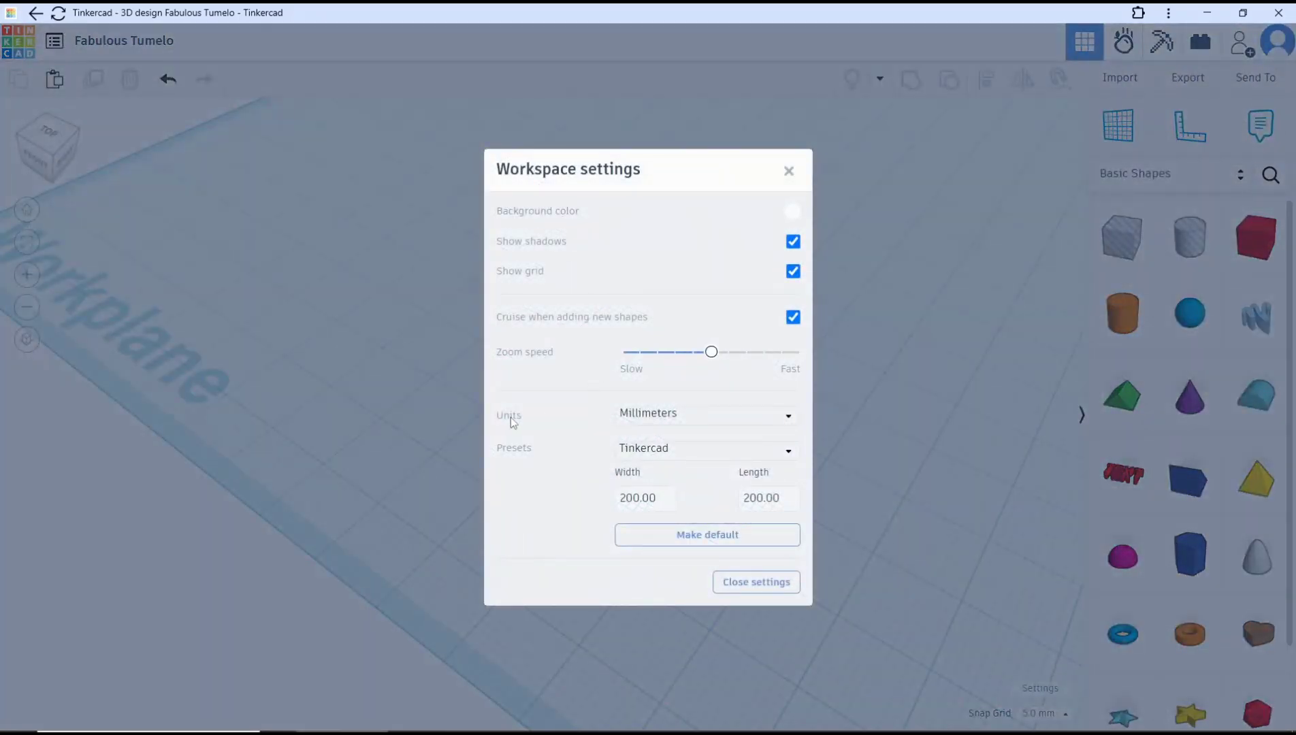
{"action": "left_click", "coordinate": [703, 413]}
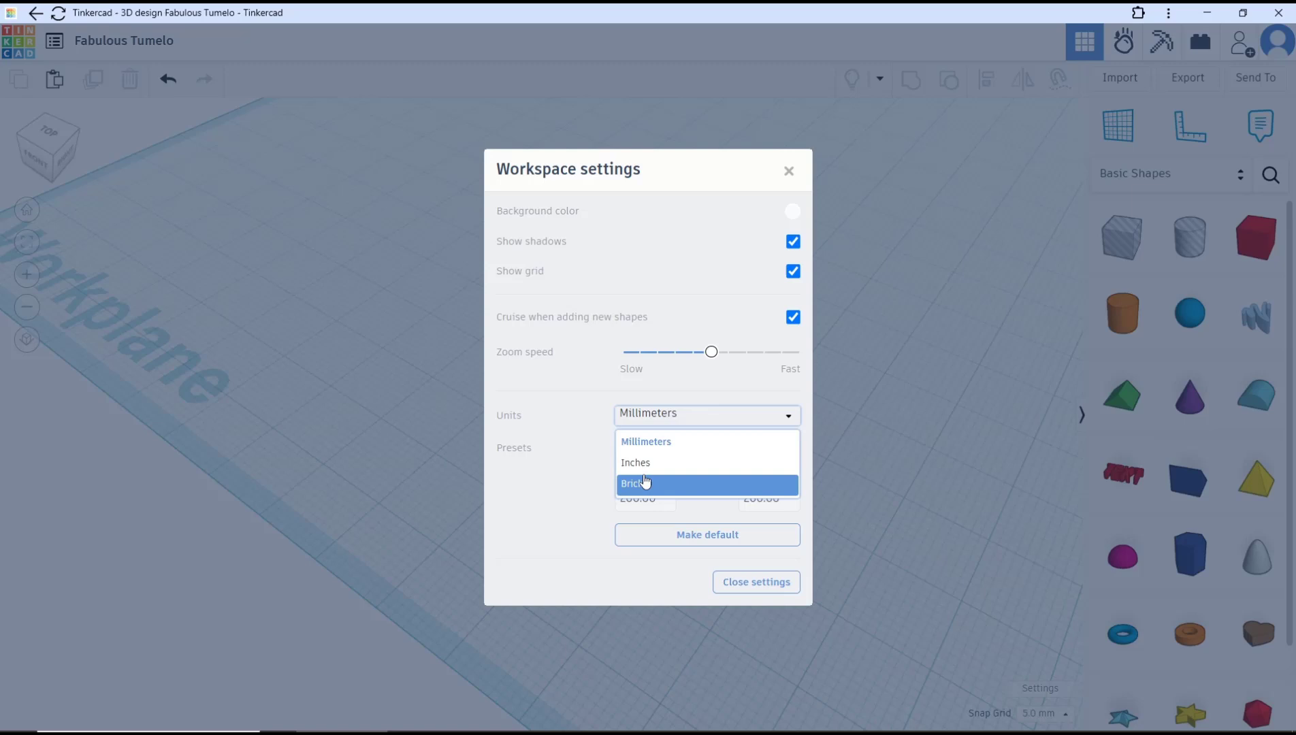
{"action": "left_click", "coordinate": [637, 483]}
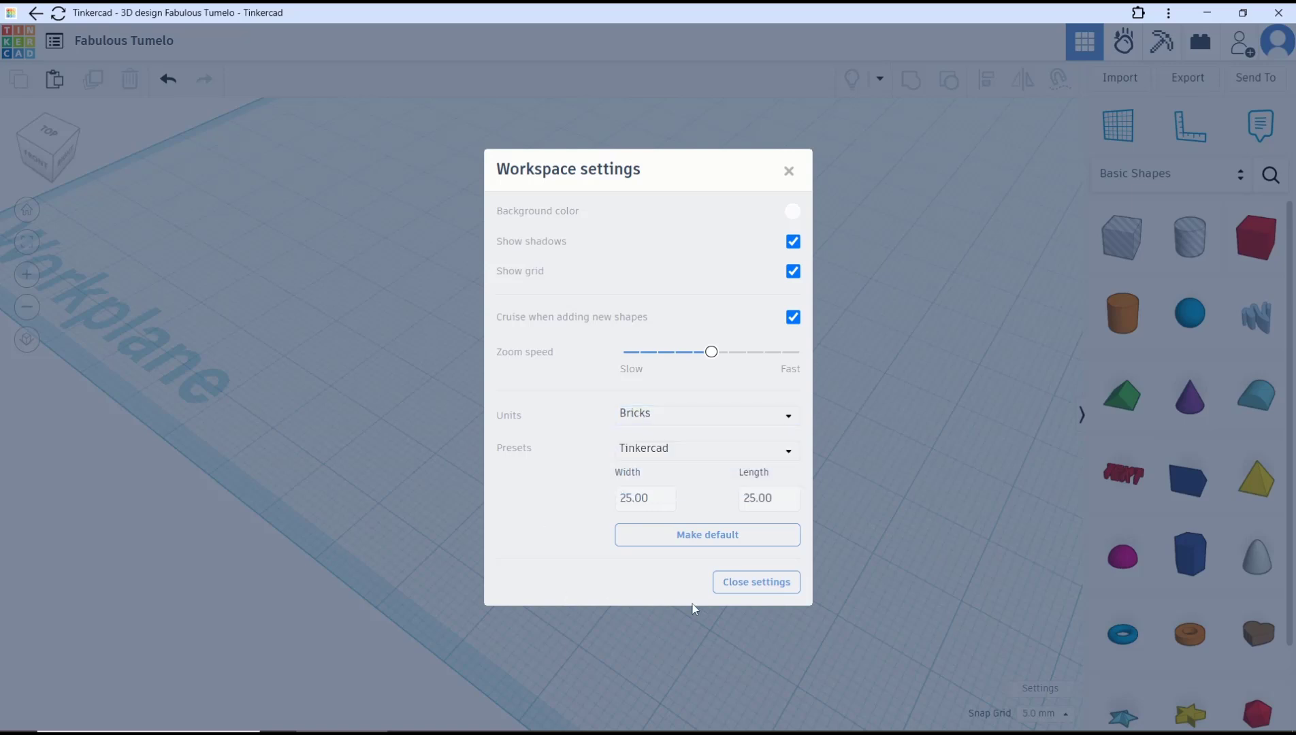
{"action": "left_click", "coordinate": [755, 581]}
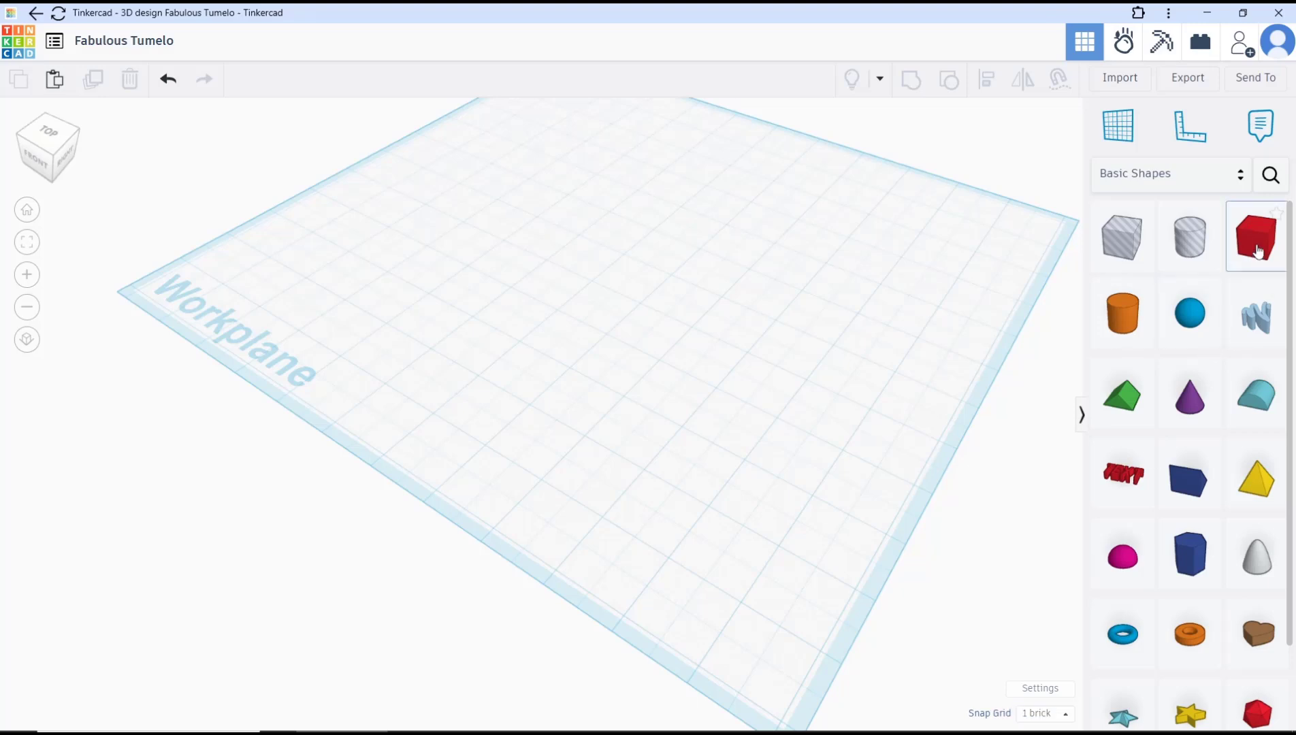
{"action": "left_click", "coordinate": [1255, 235]}
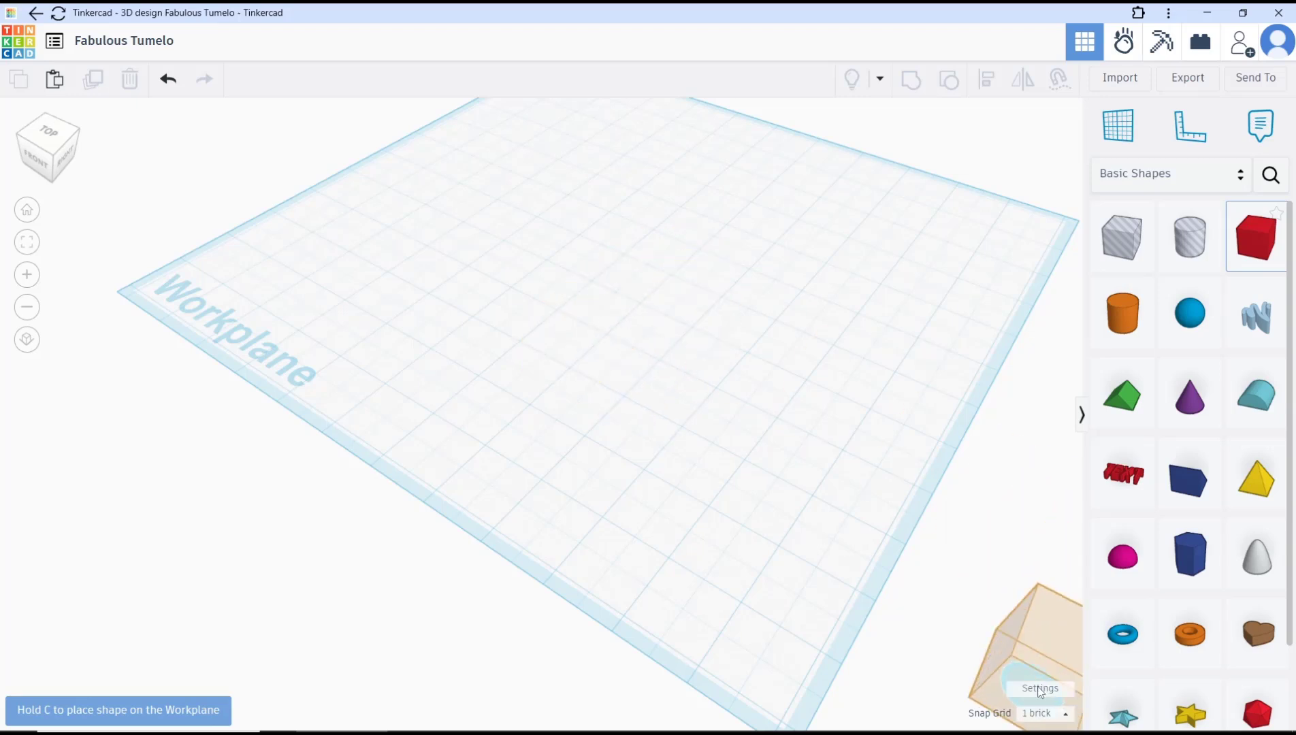
Set the workspace units back to Millimeters in Settings.
{"action": "left_click", "coordinate": [1040, 688]}
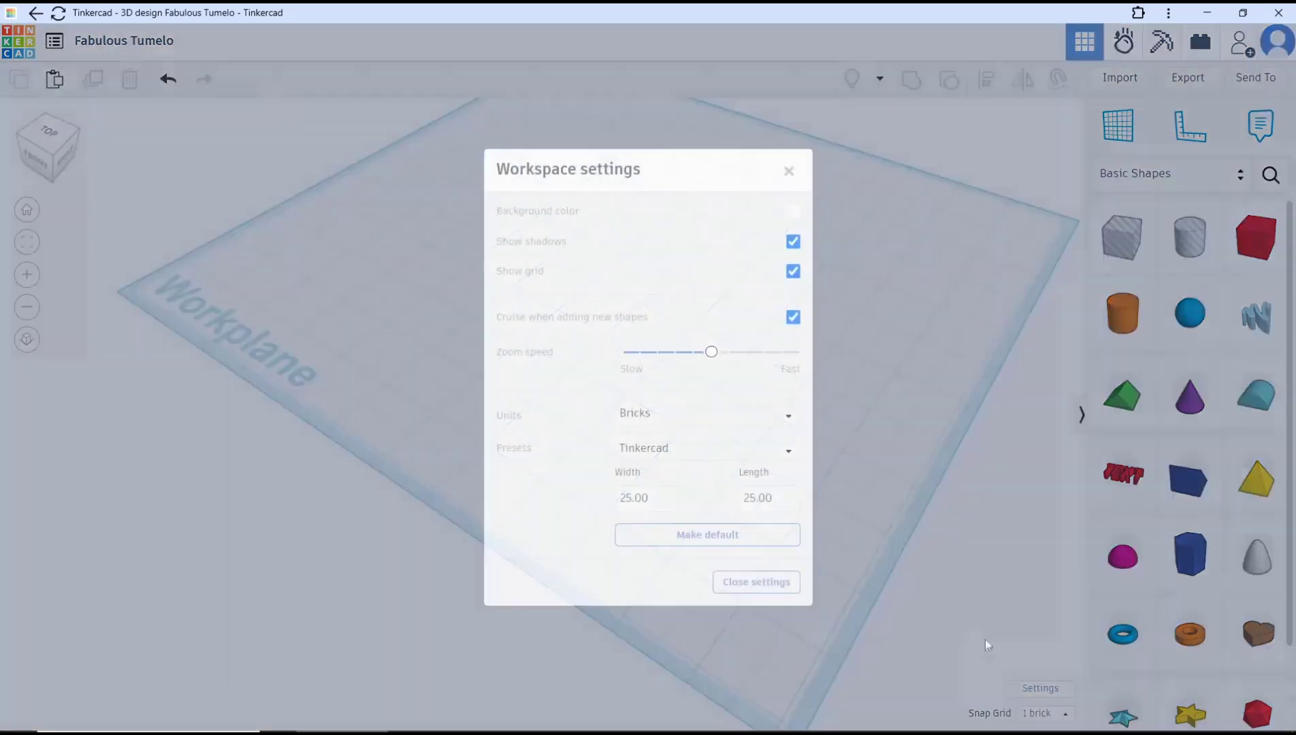
{"action": "left_click", "coordinate": [704, 416]}
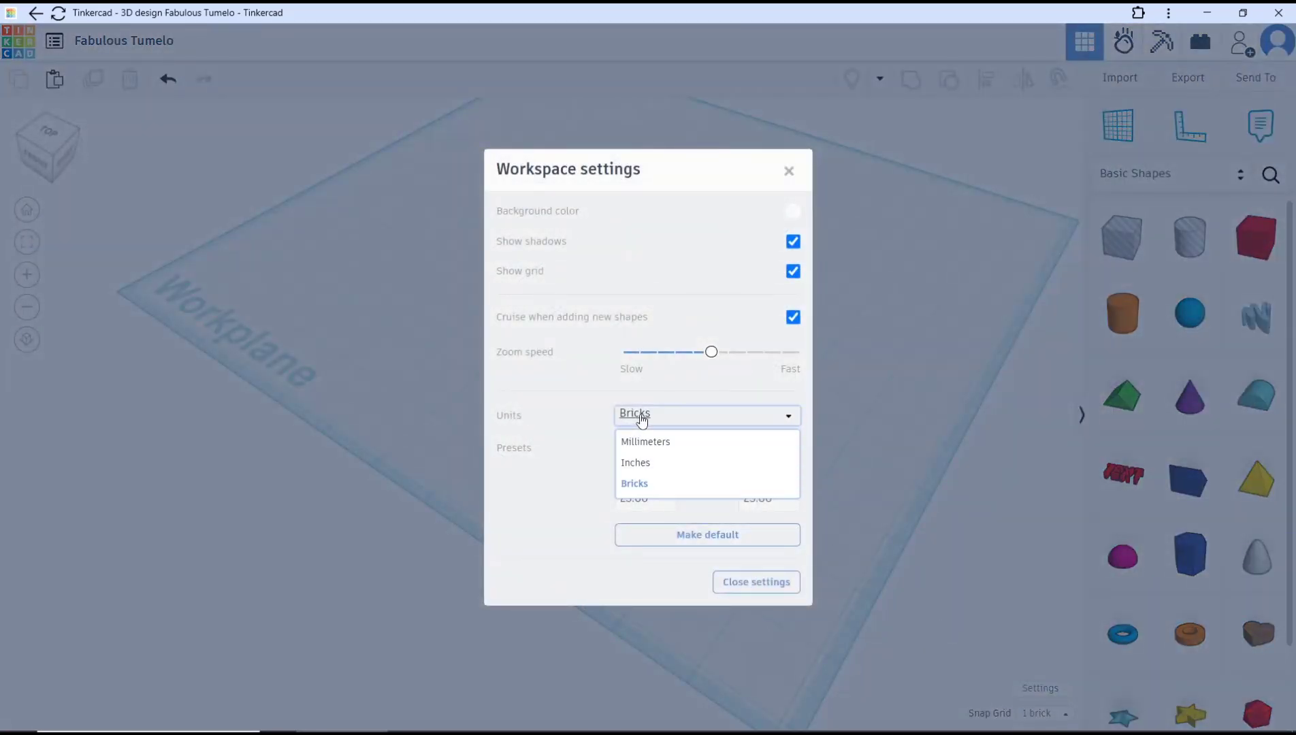
{"action": "mouse_move", "coordinate": [644, 462]}
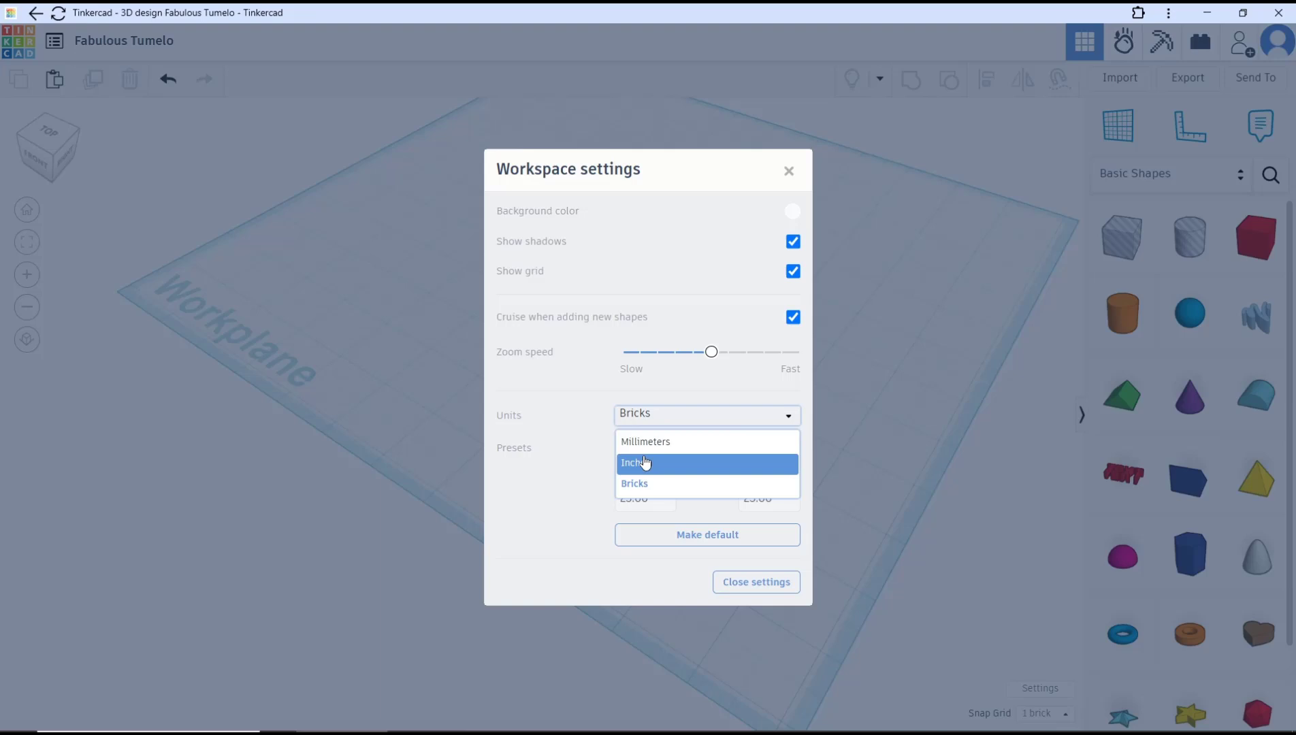
{"action": "mouse_move", "coordinate": [645, 441]}
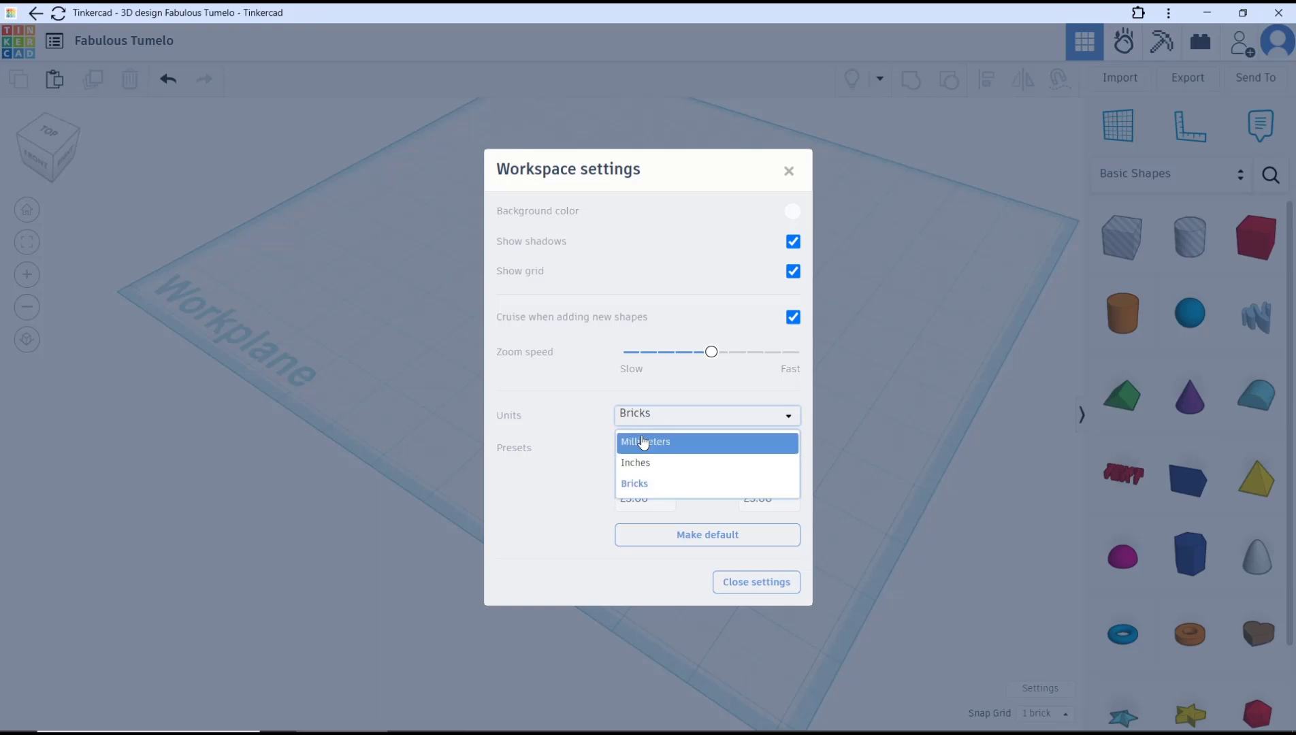
{"action": "left_click", "coordinate": [645, 442]}
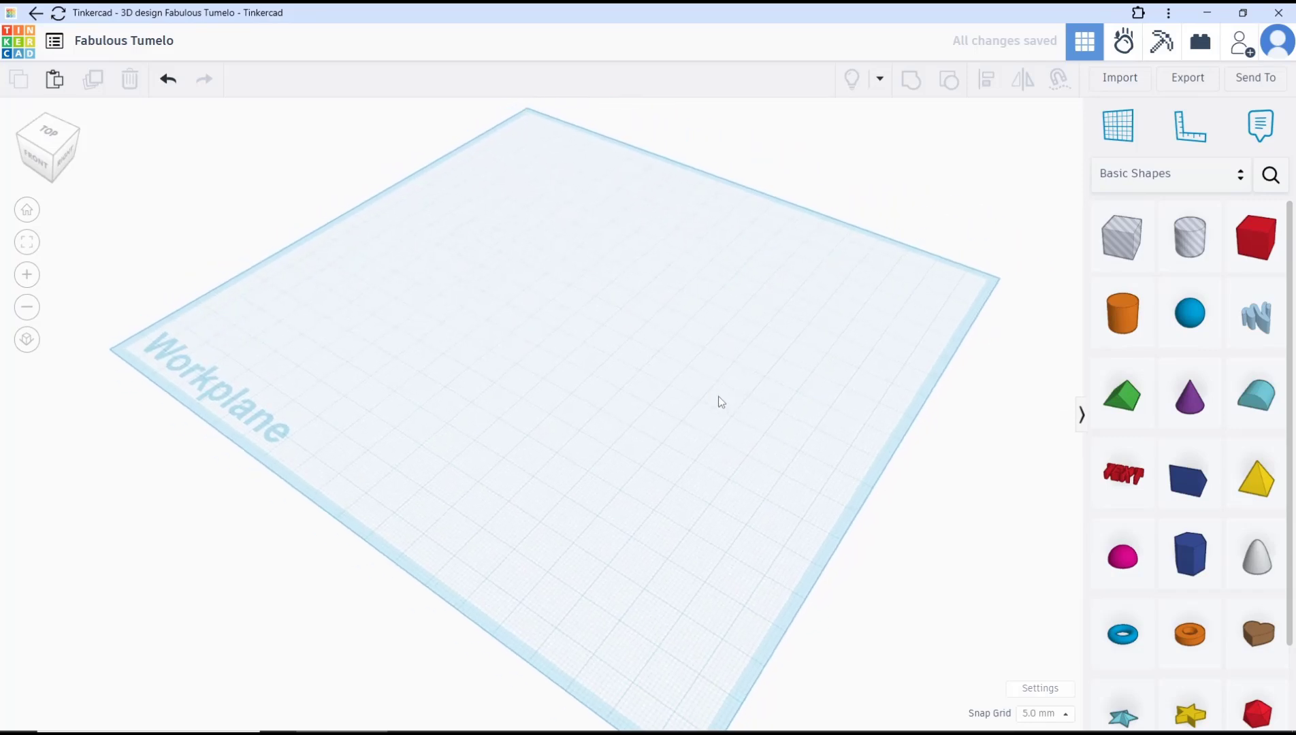
{"action": "mouse_move", "coordinate": [720, 399]}
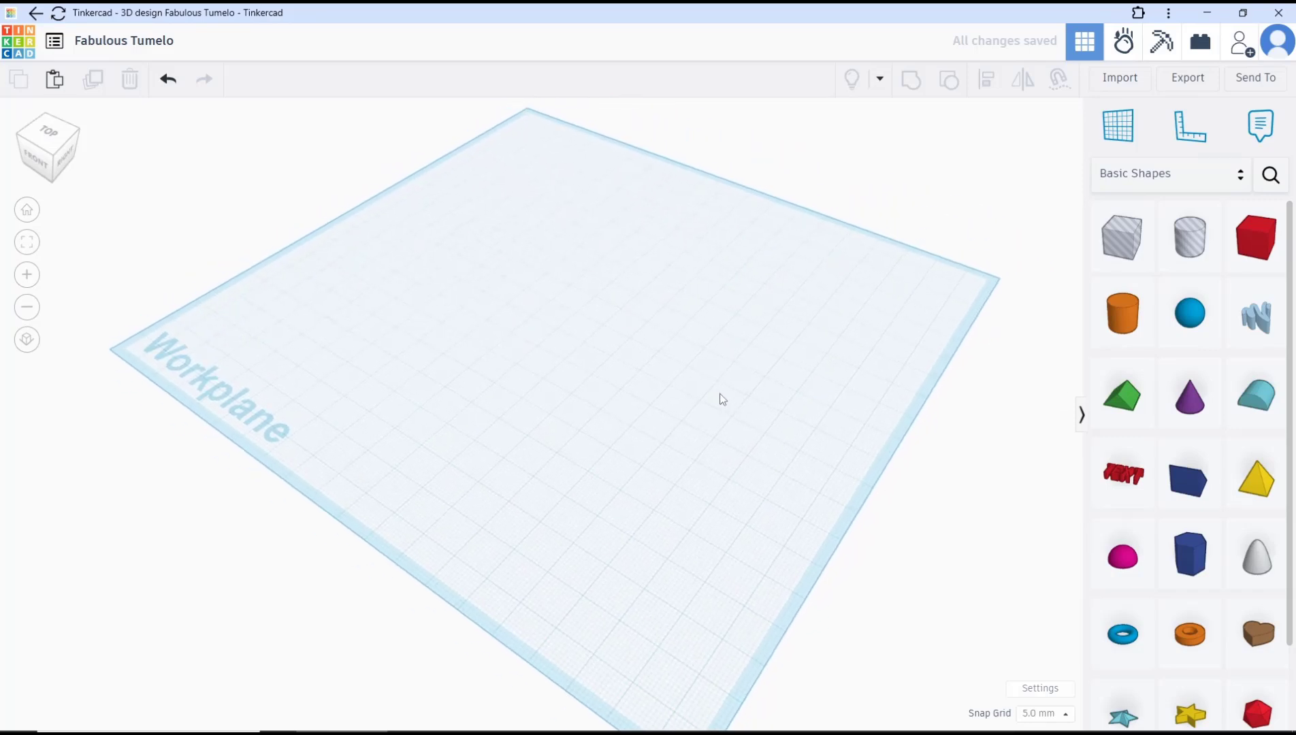